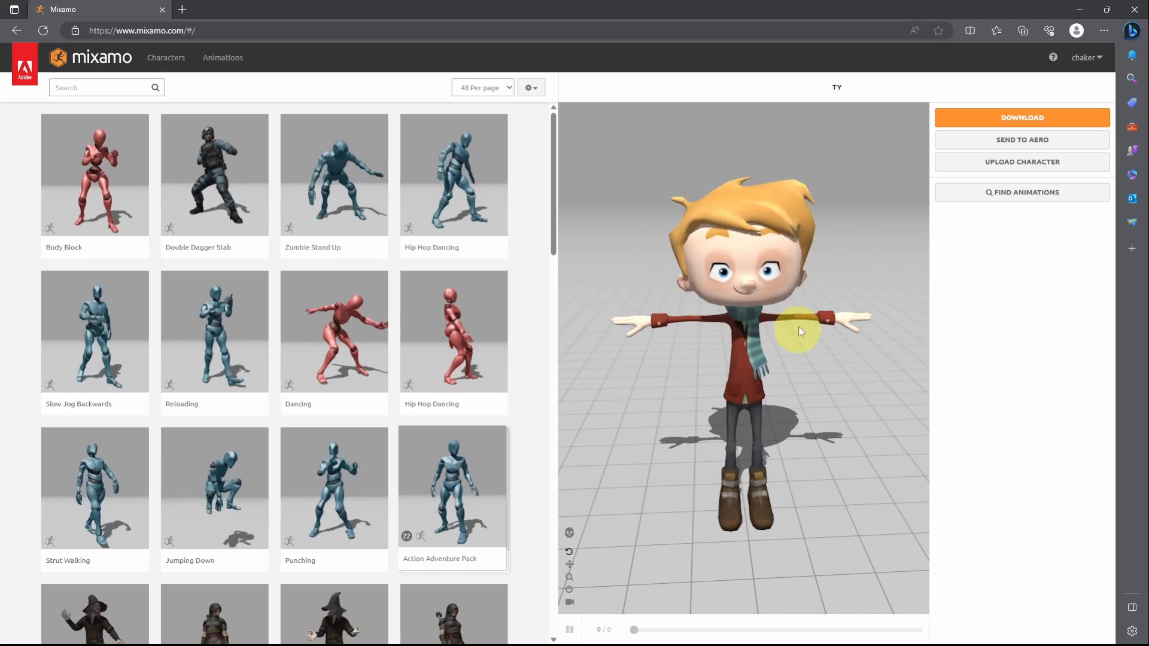
# Search Mixamo's animation library for 'slide' to bring up Running Slide on TY.
pyautogui.click(223, 57)
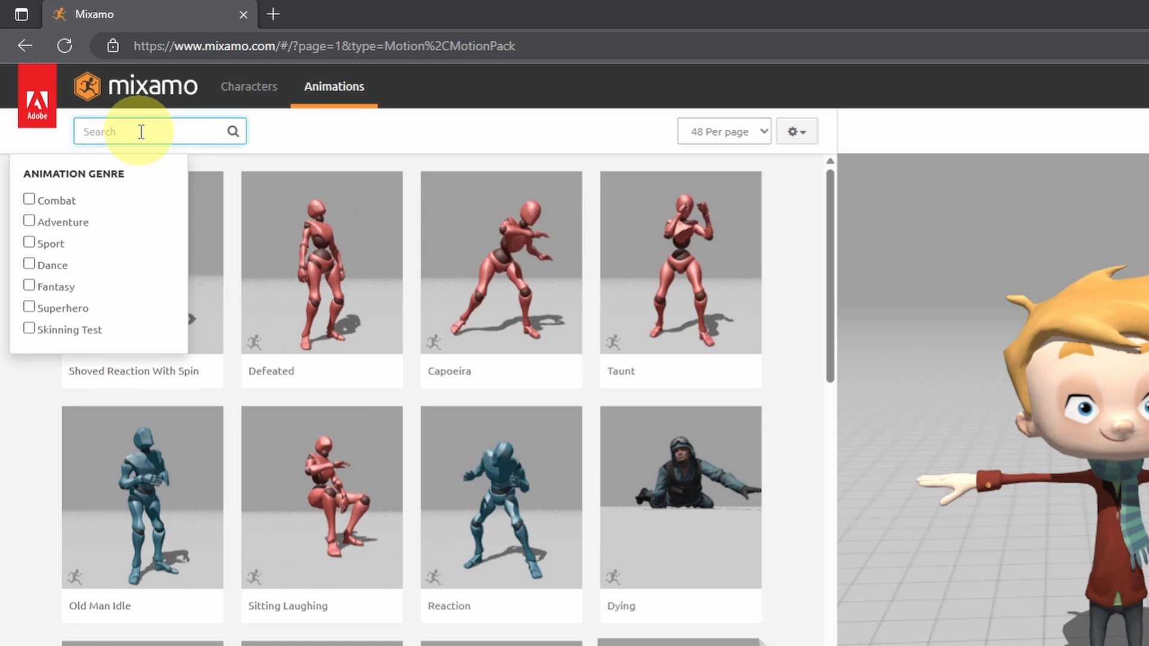
pyautogui.write('slide')
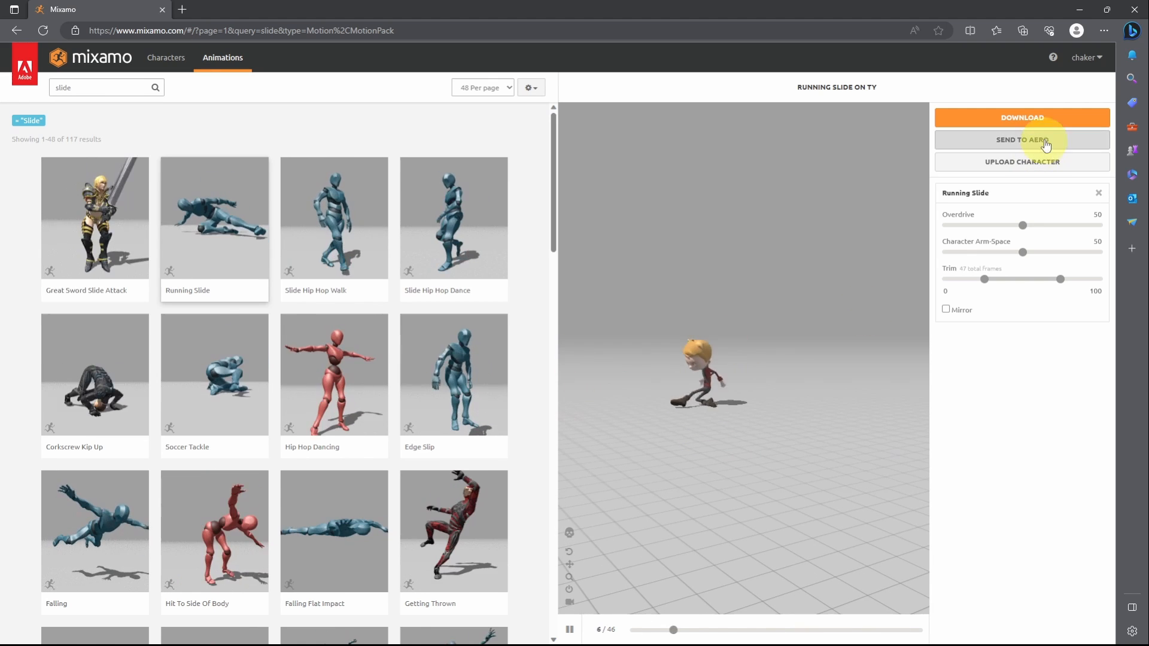
# Download Running Slide as FBX for Unity with skin, then return to the Unity project.
pyautogui.click(1022, 117)
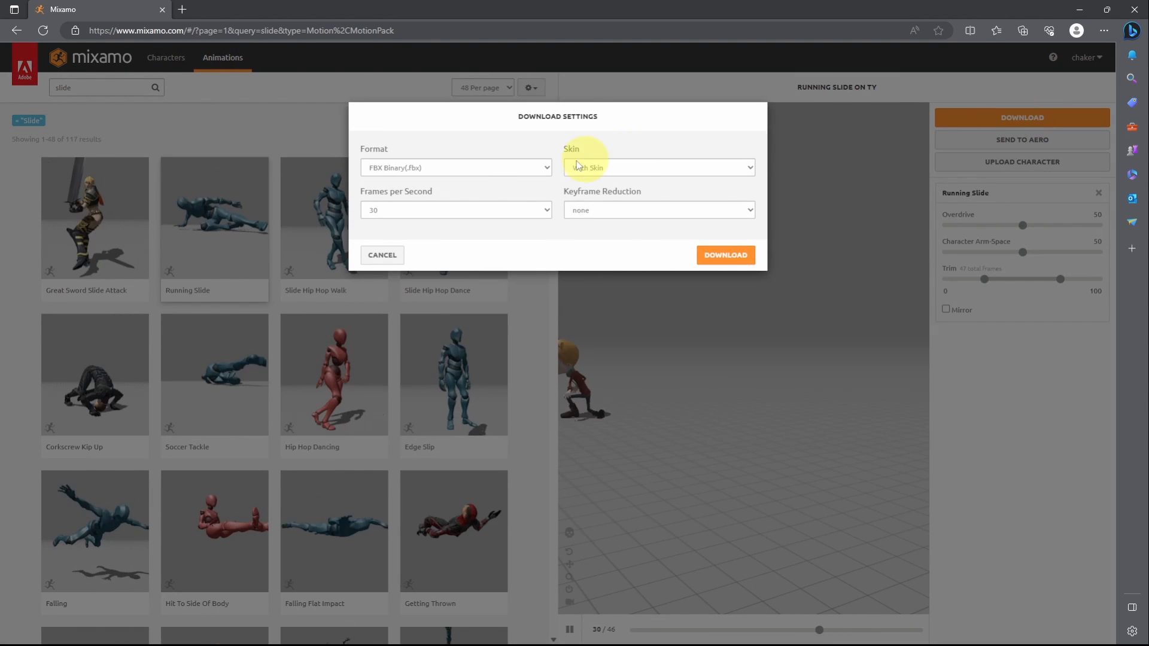
pyautogui.click(455, 167)
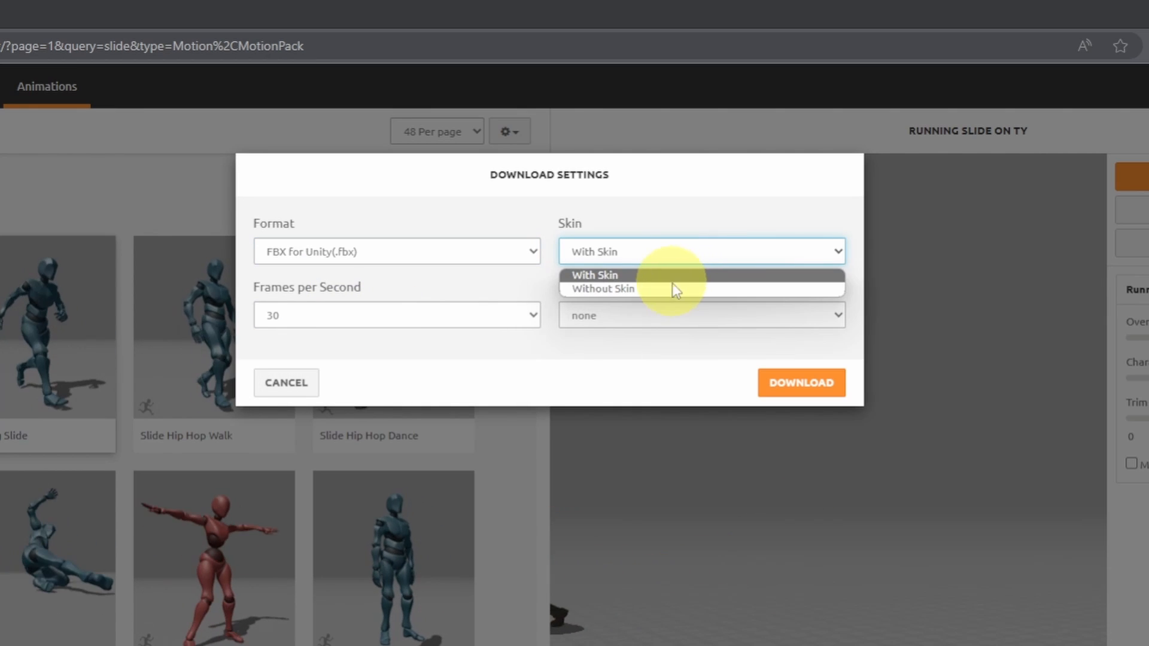
pyautogui.click(802, 383)
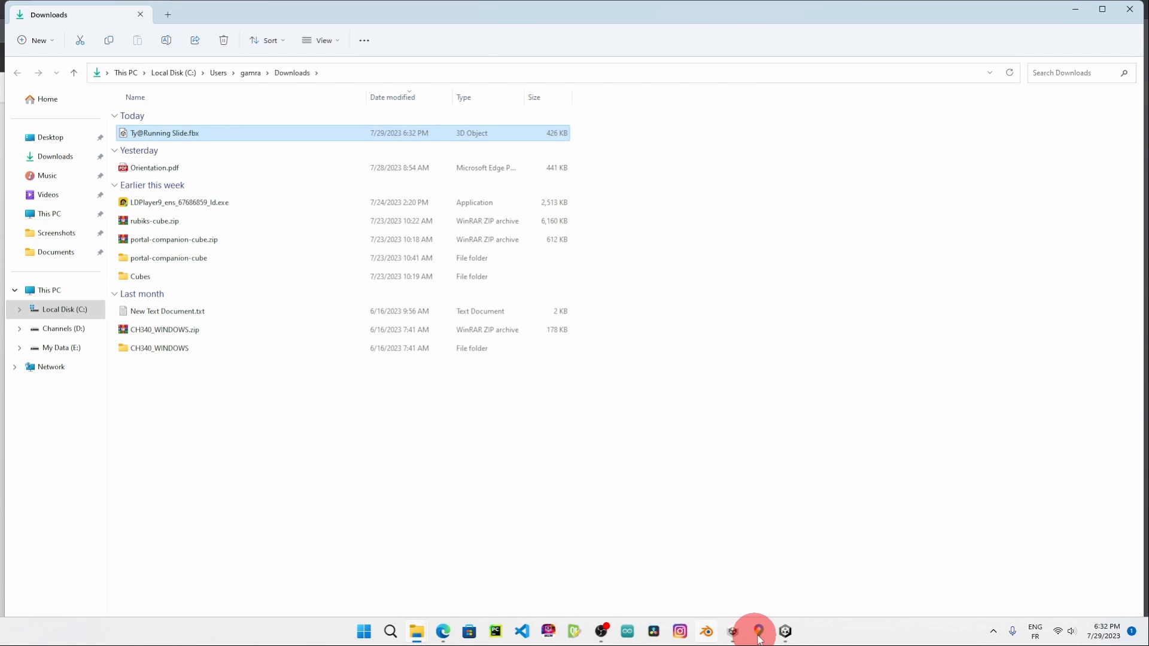
pyautogui.click(759, 631)
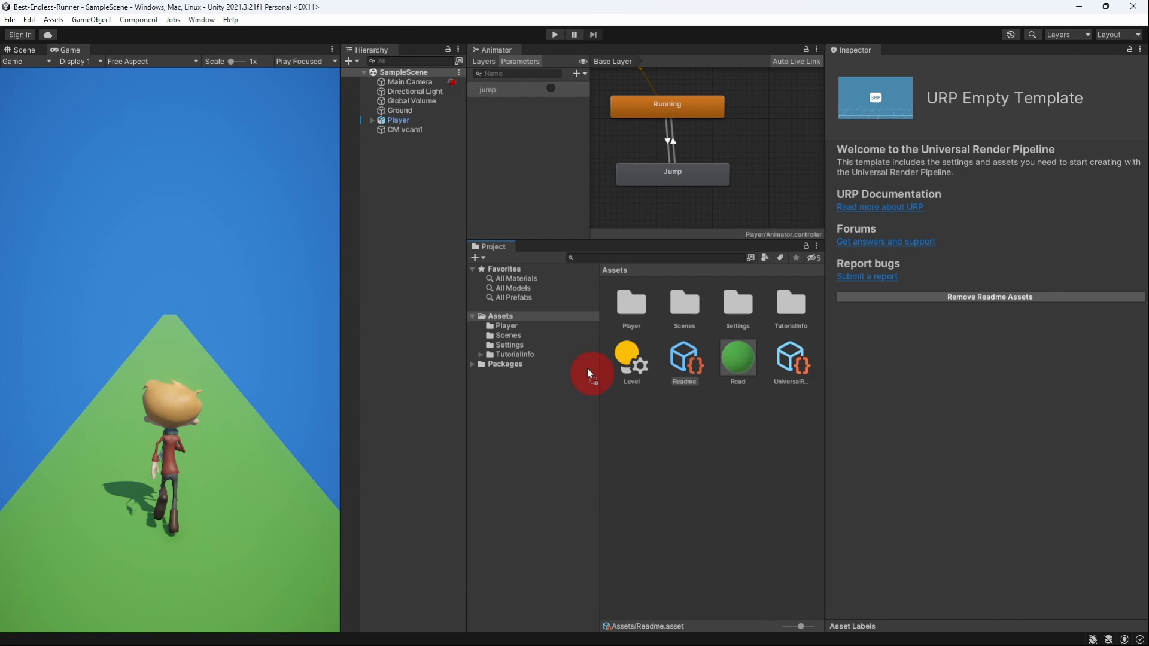
# Add the Running Slide clip from Player assets and make a transition from Running to it.
pyautogui.doubleClick(505, 325)
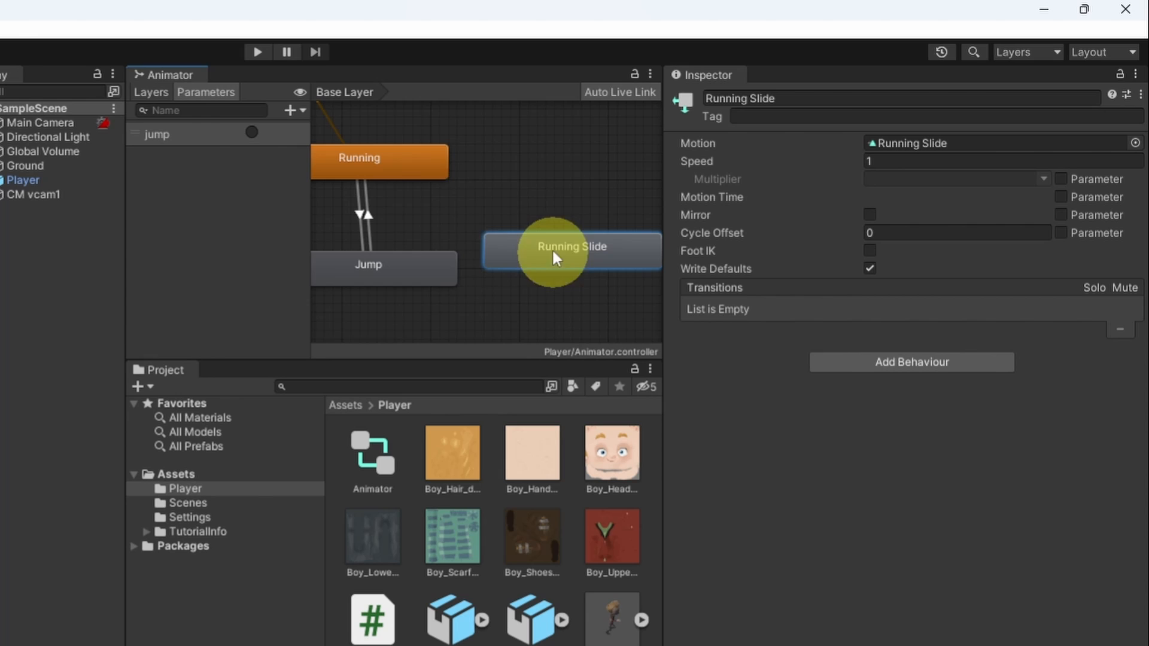
pyautogui.rightClick(380, 161)
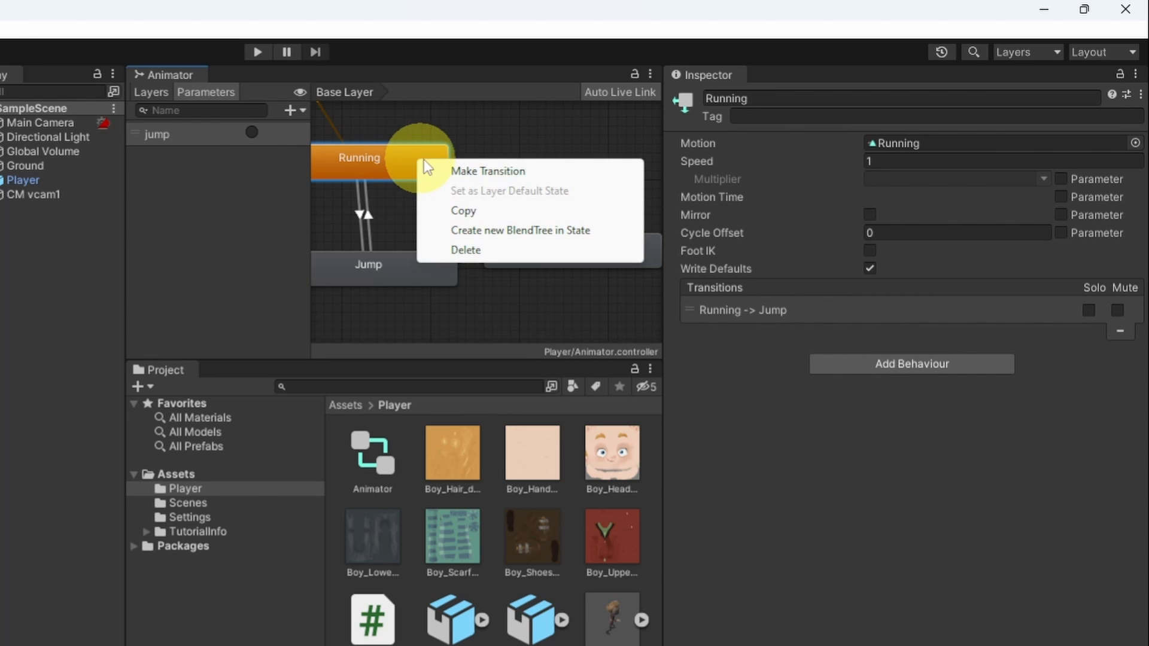
pyautogui.click(457, 169)
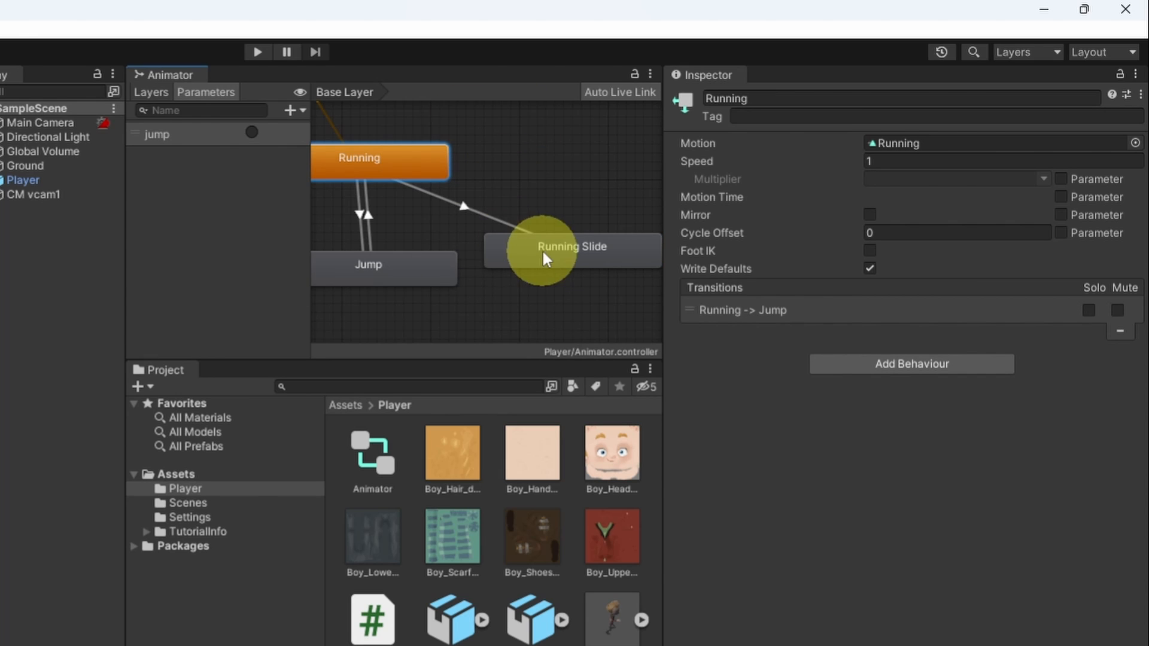
pyautogui.click(552, 249)
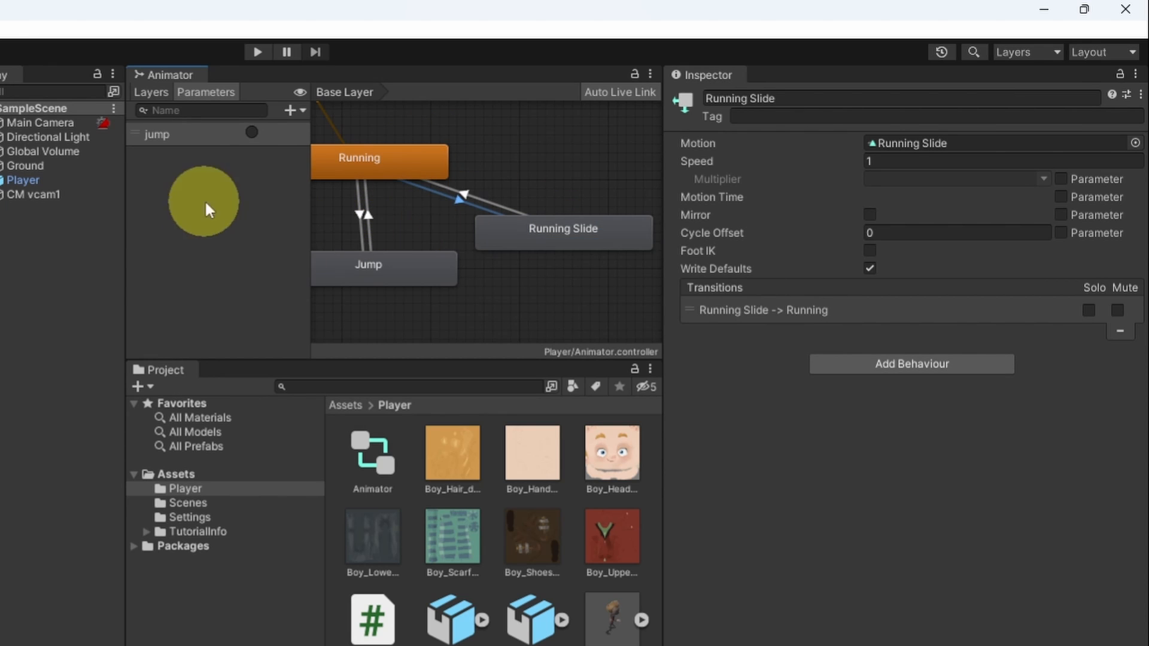
# Add a new trigger parameter named 'slide' alongside jump for the Running -> Running Slide transition.
pyautogui.click(463, 197)
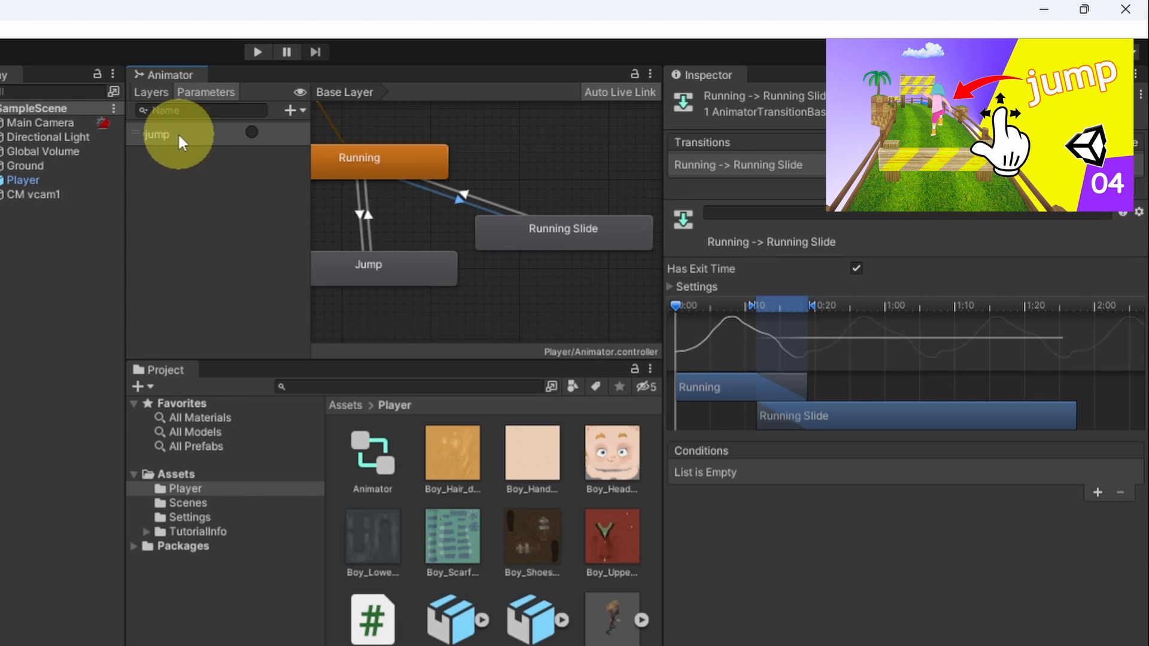
pyautogui.click(287, 110)
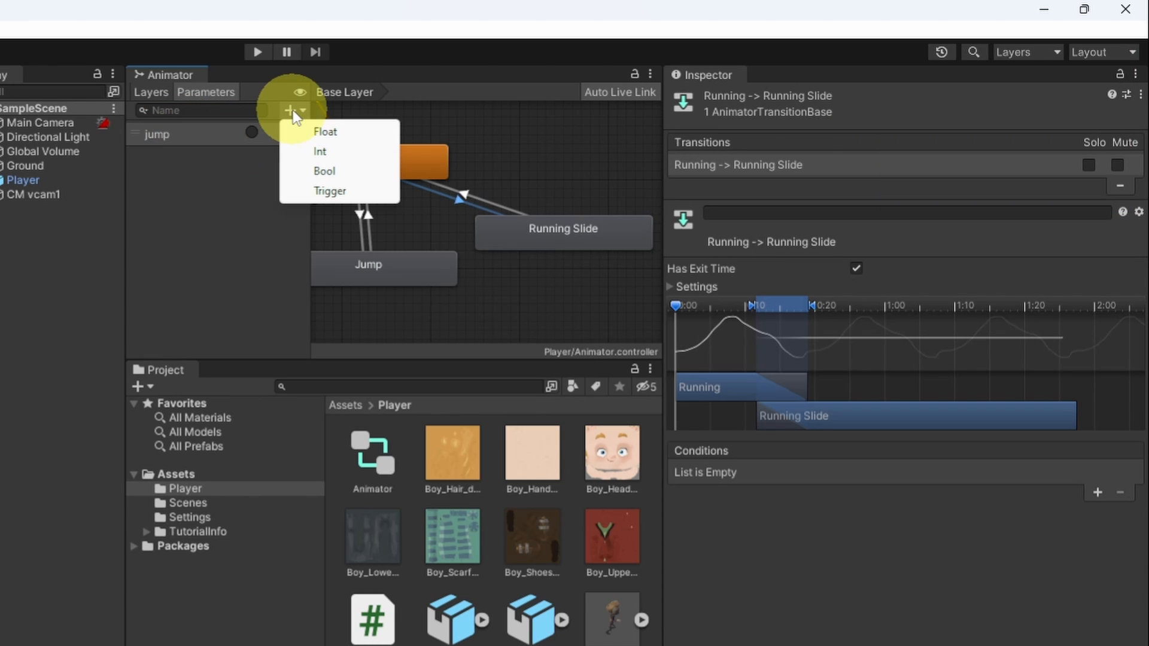
pyautogui.click(329, 190)
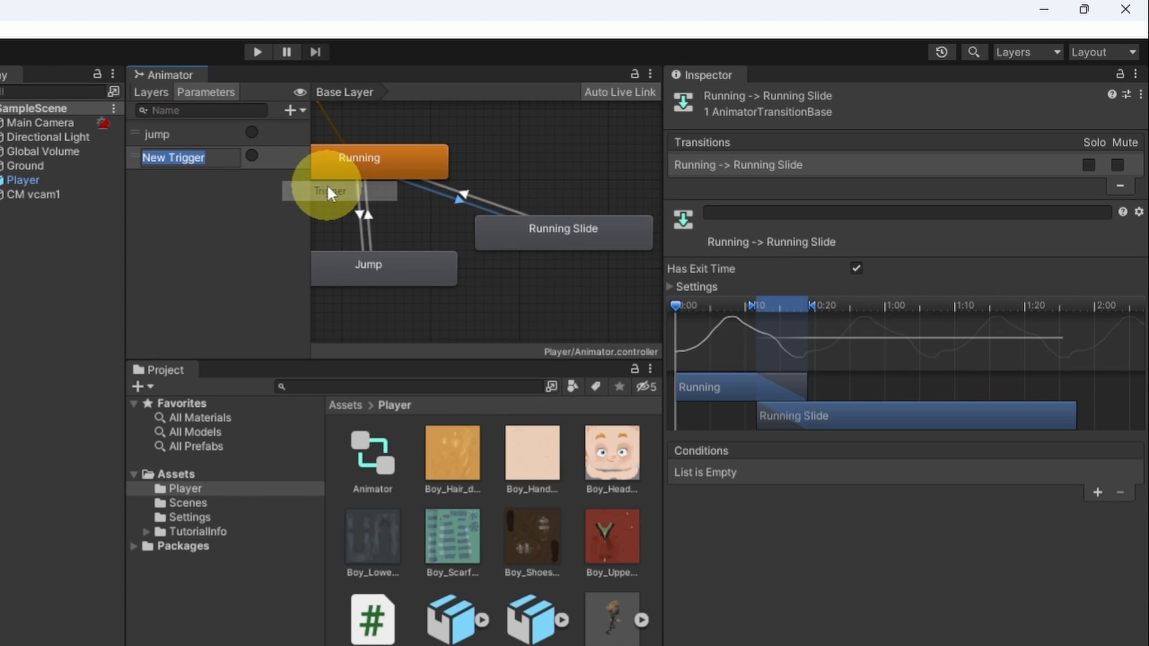
pyautogui.write('slide')
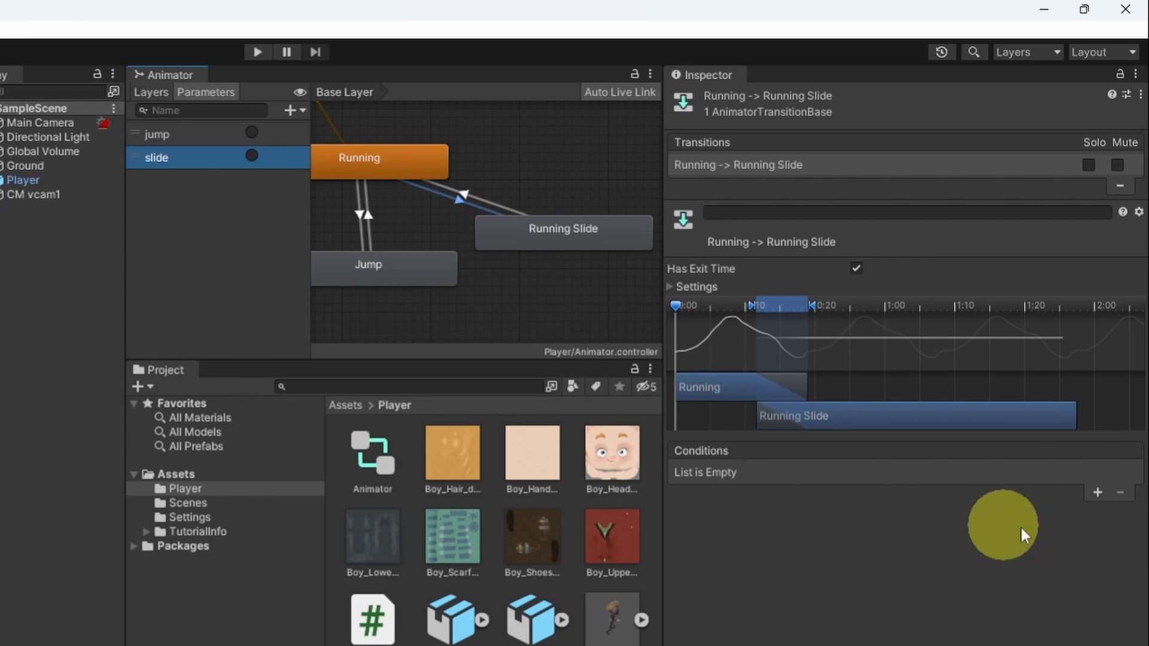
# Make the slide trigger the condition on the Running -> Running Slide transition.
pyautogui.click(1098, 493)
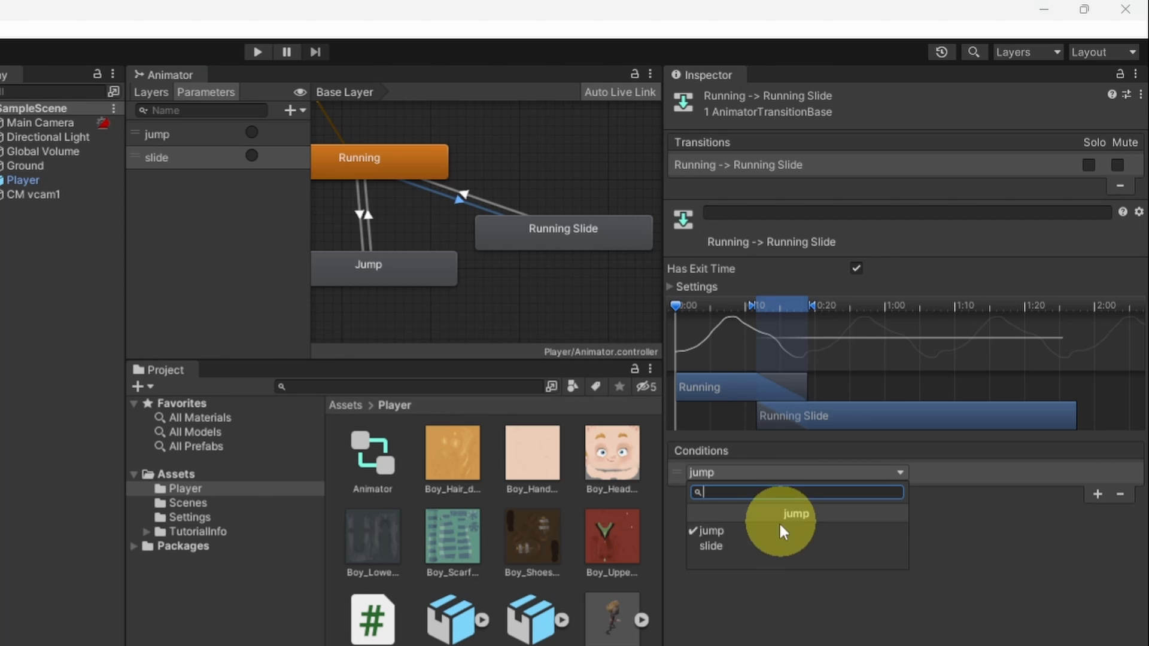
pyautogui.click(711, 545)
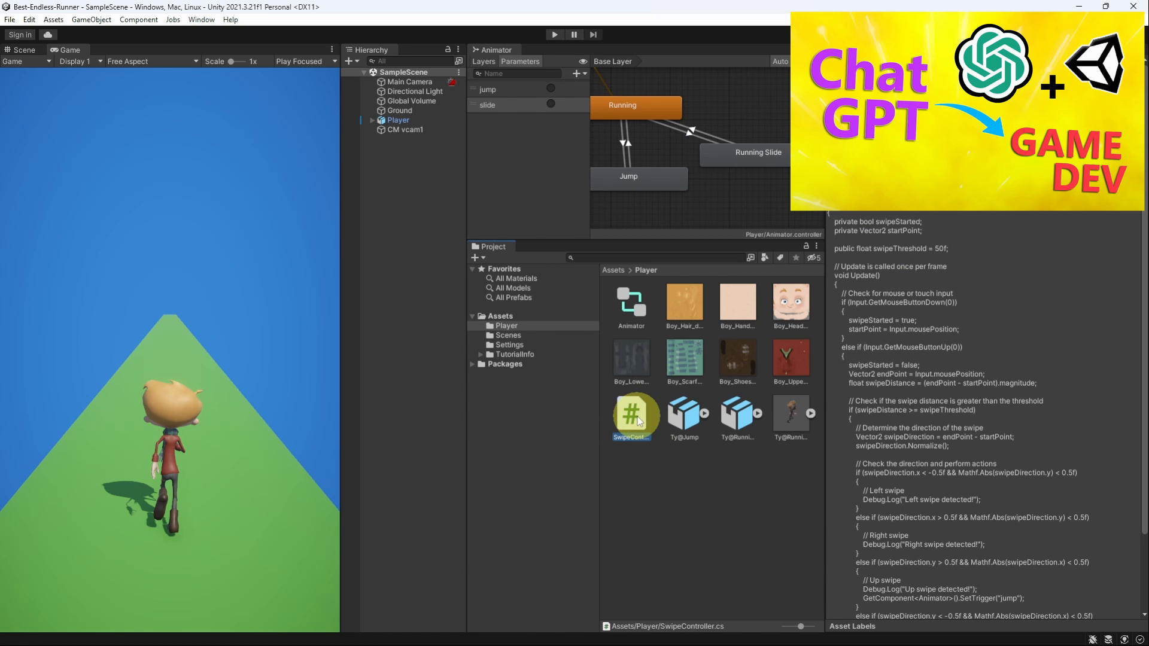
# In SwipeController.cs, add GetComponent<Animator>().SetTrigger("slide") under the down-swipe branch.
pyautogui.click(633, 414)
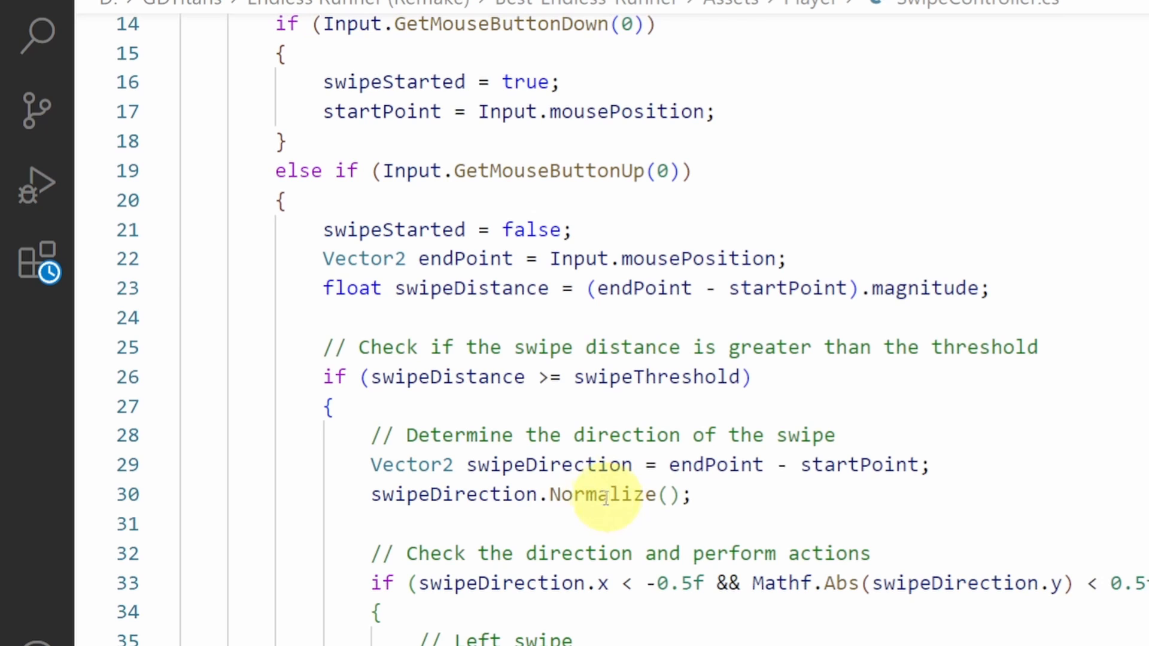
pyautogui.scroll(-3)
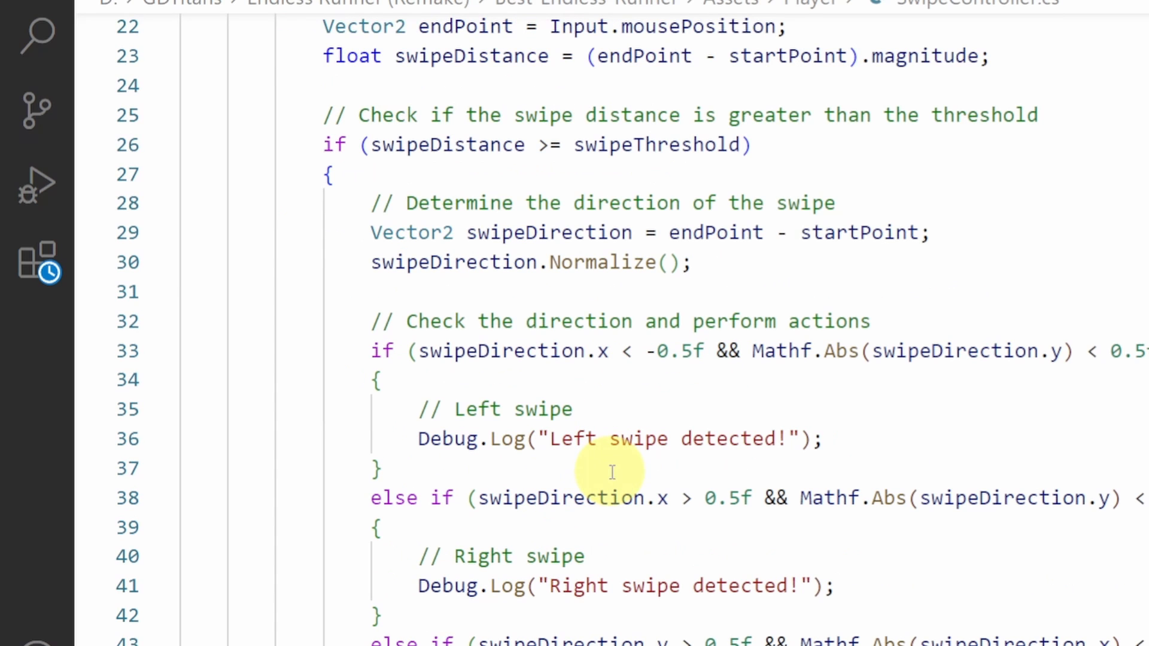
pyautogui.scroll(-3)
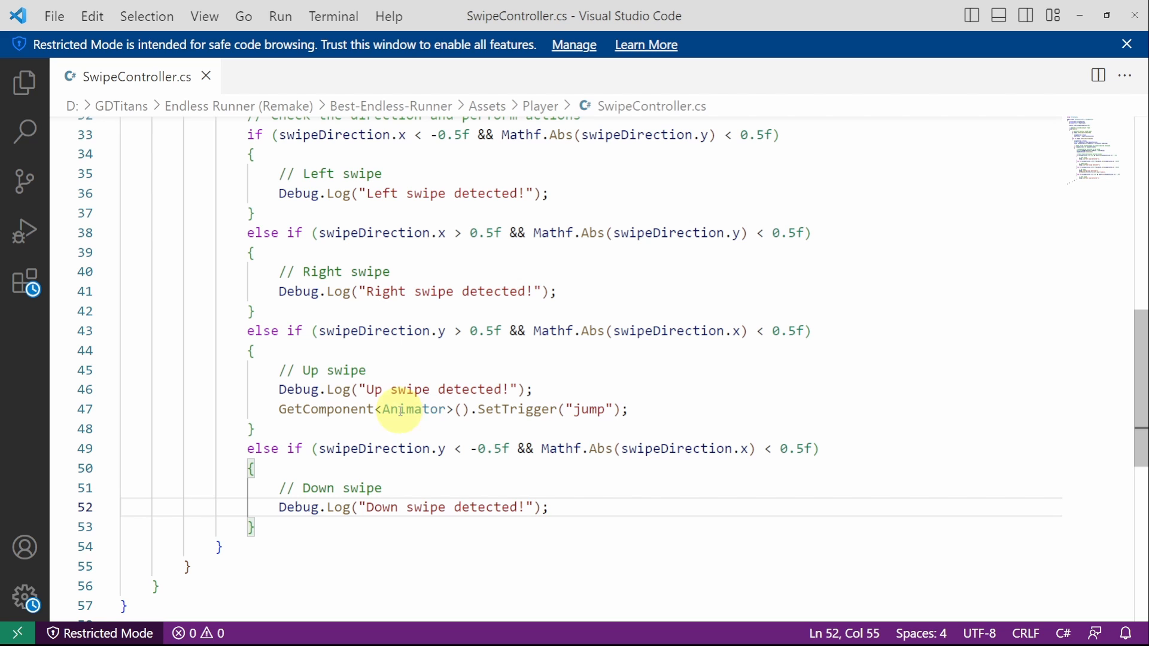
pyautogui.moveTo(308, 232)
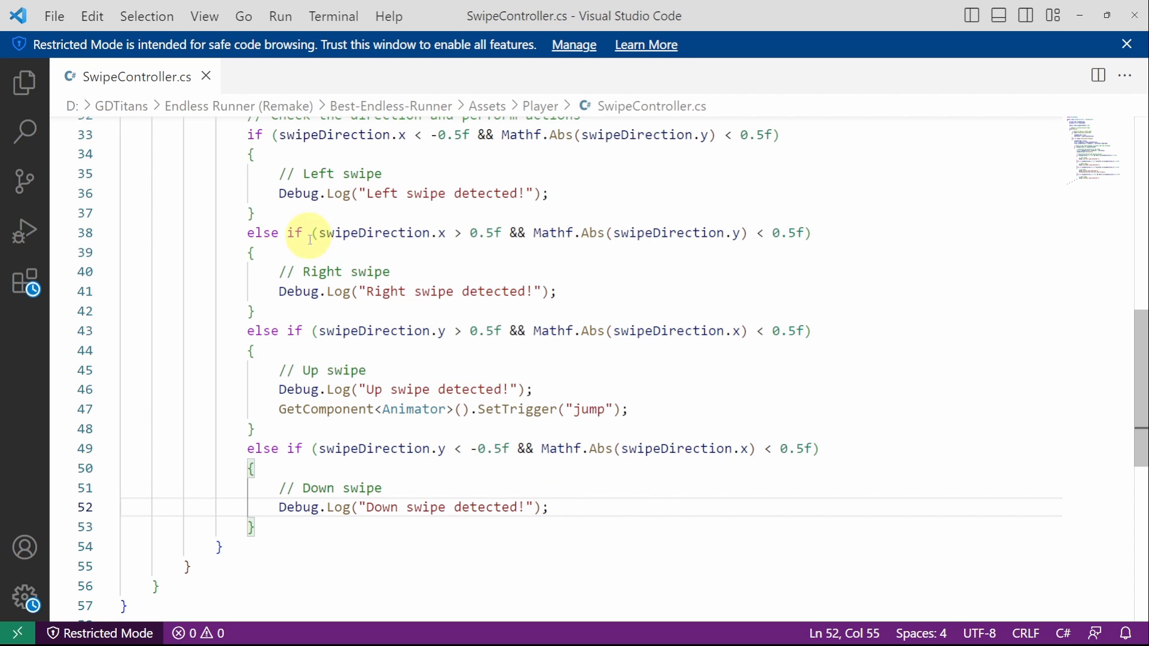
pyautogui.moveTo(422, 436)
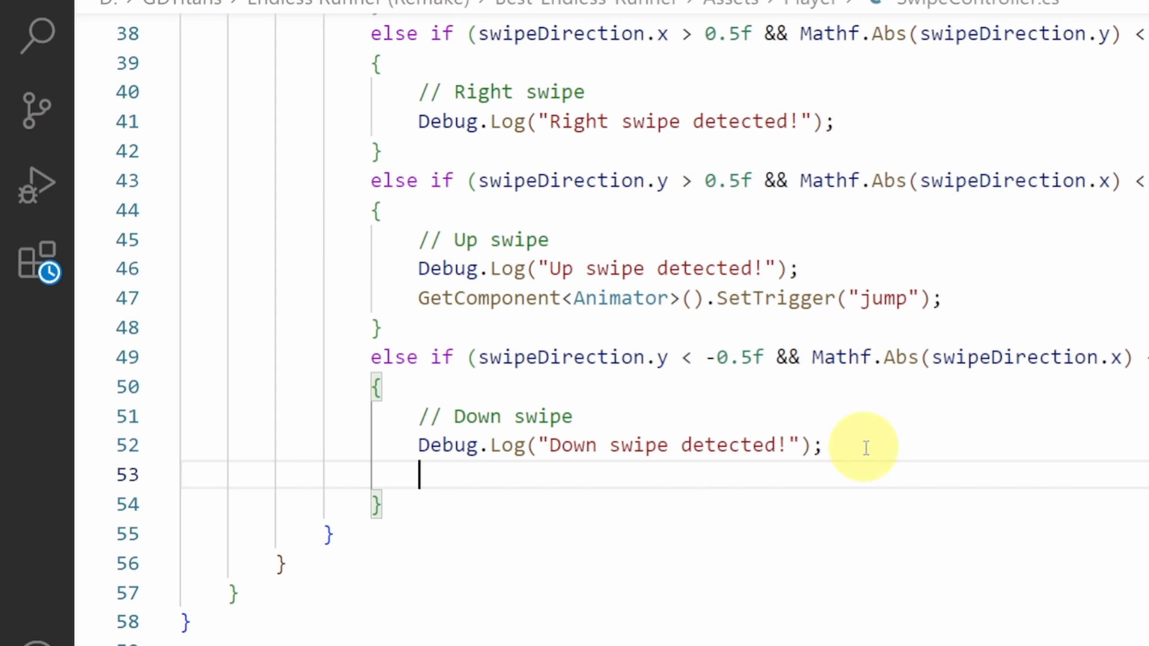
pyautogui.write('GetComponent<')
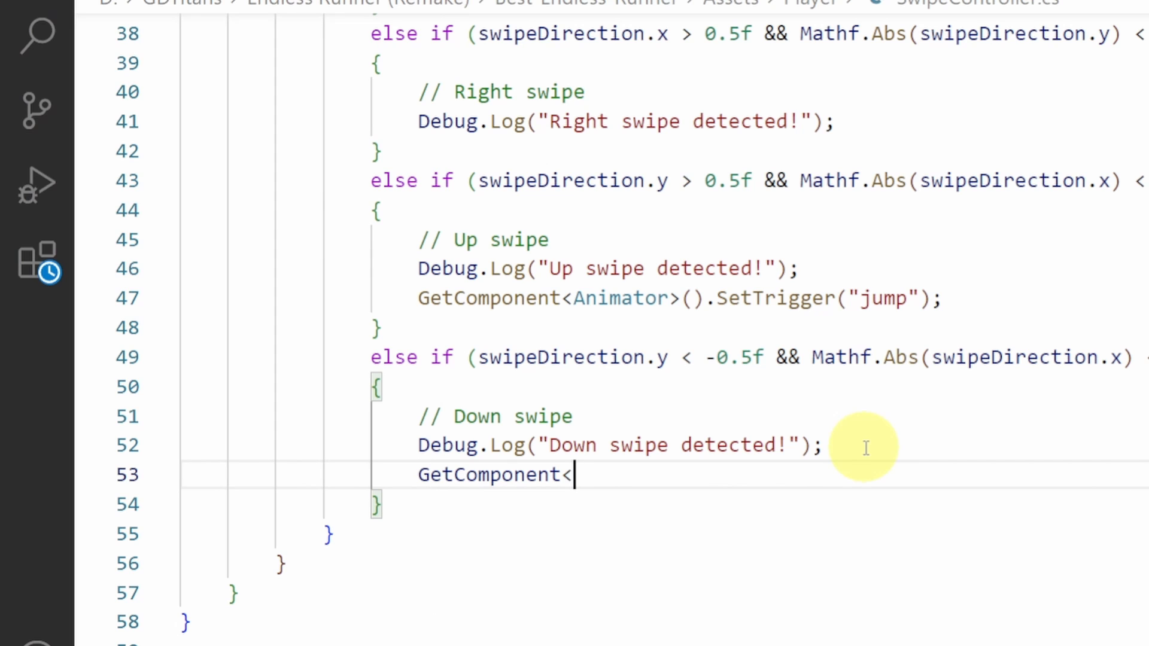
pyautogui.write('Animator>')
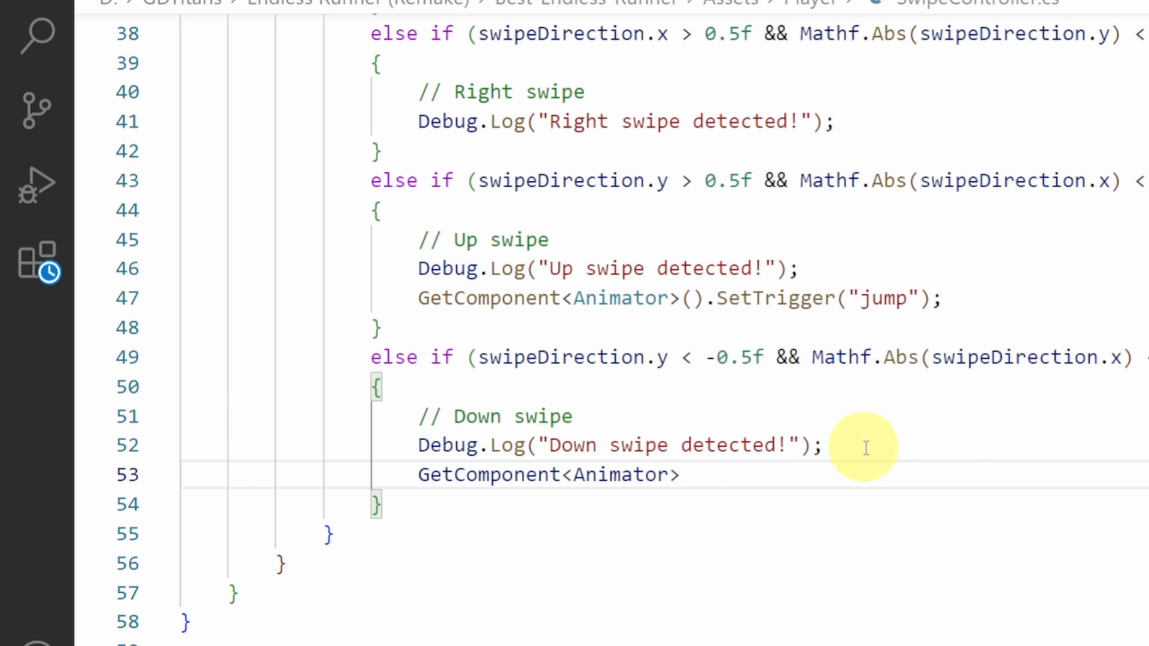
pyautogui.write('.SetTrigger("s')
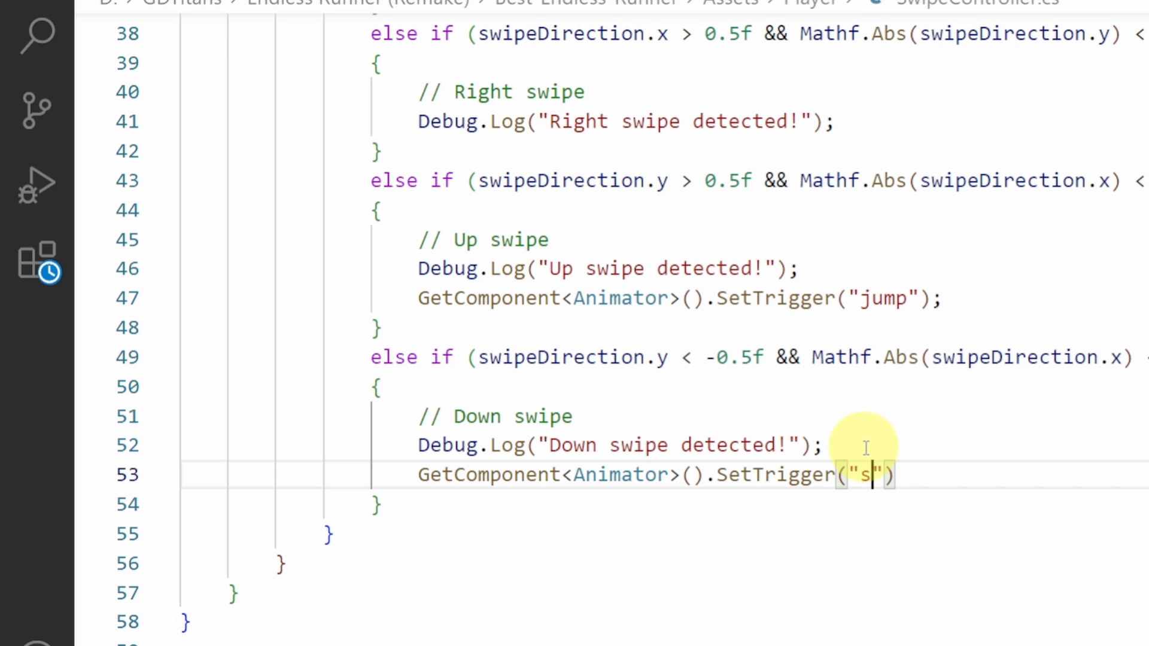
pyautogui.write('lide')
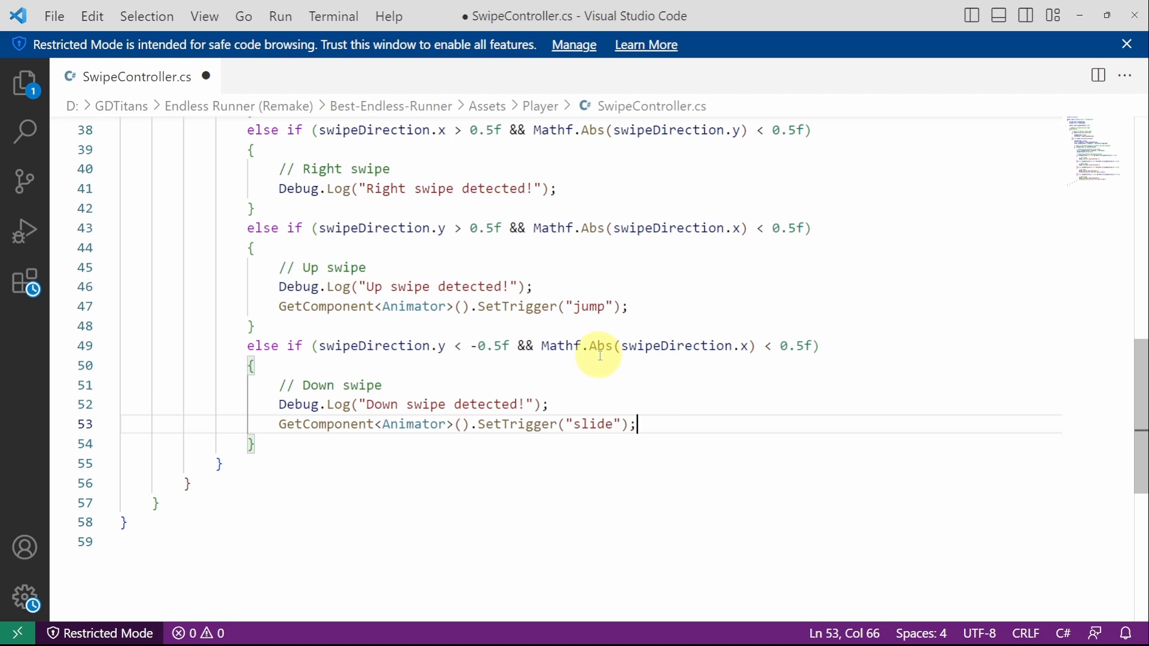
pyautogui.moveTo(988, 54)
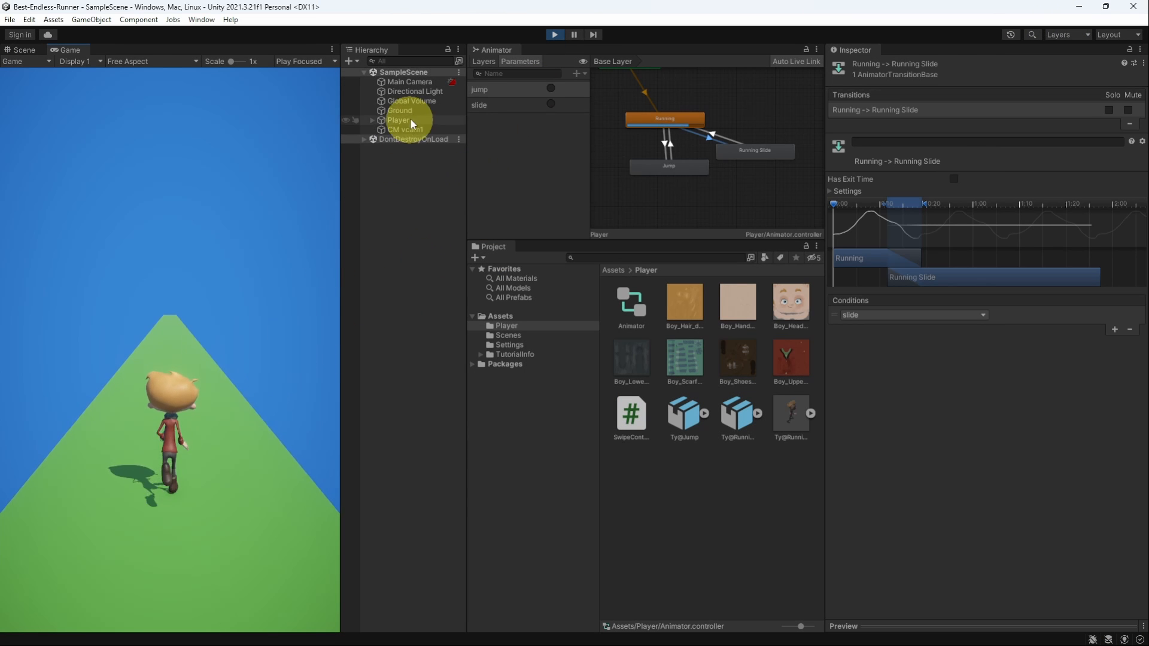
# Swipe down in the running game to confirm it logs, then select Ty@Running Slide's import settings.
pyautogui.click(398, 119)
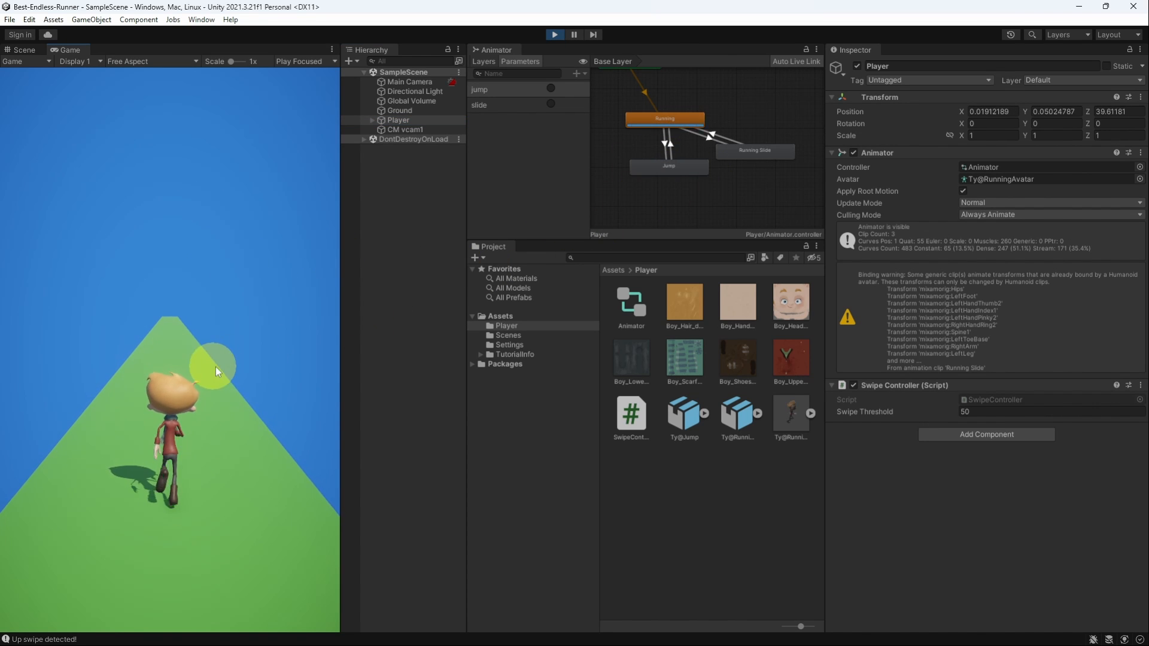
pyautogui.moveTo(213, 370); pyautogui.dragTo(213, 549)
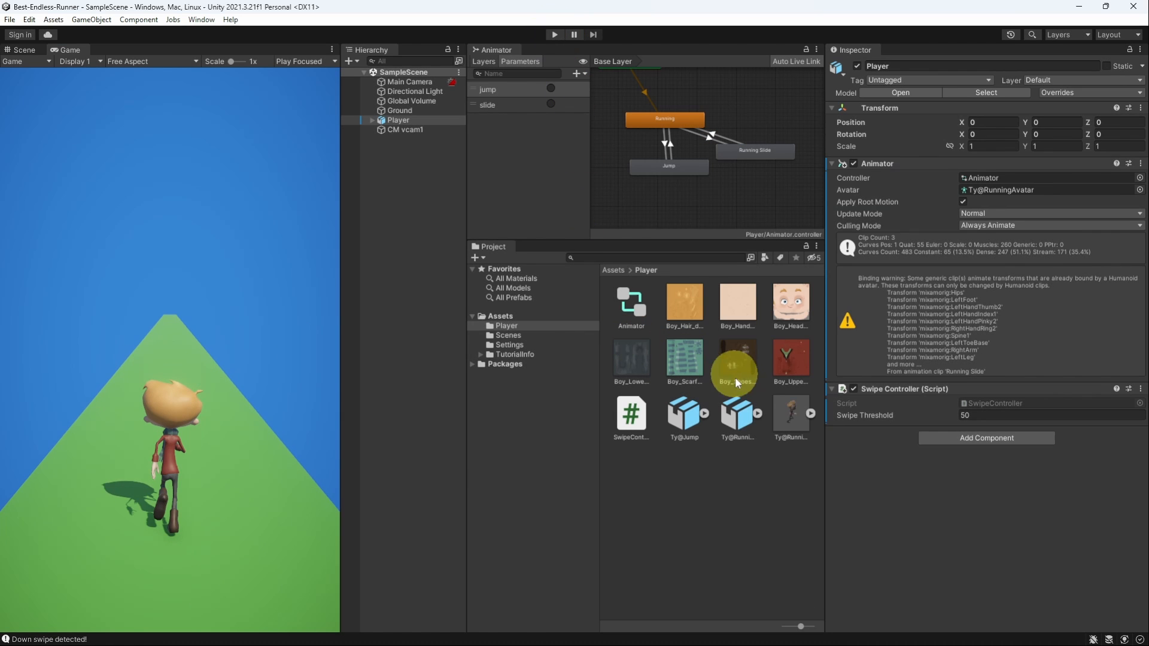
pyautogui.click(737, 413)
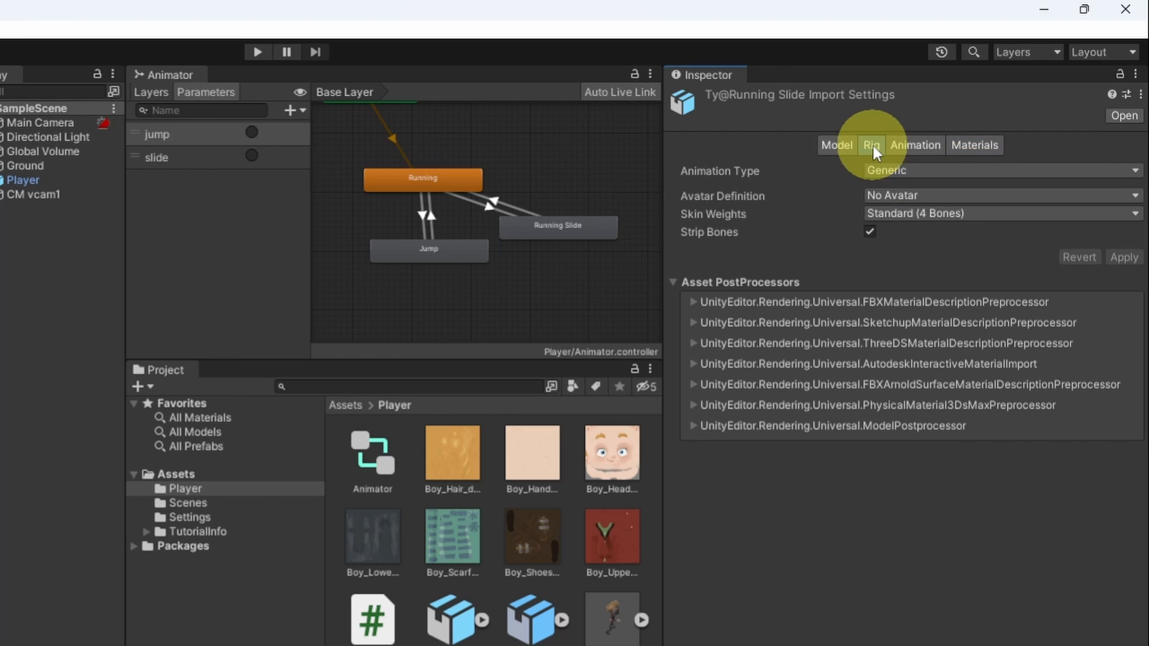
# Set Running Slide's rig Animation Type to Humanoid and move to its Animation clip settings.
pyautogui.click(999, 170)
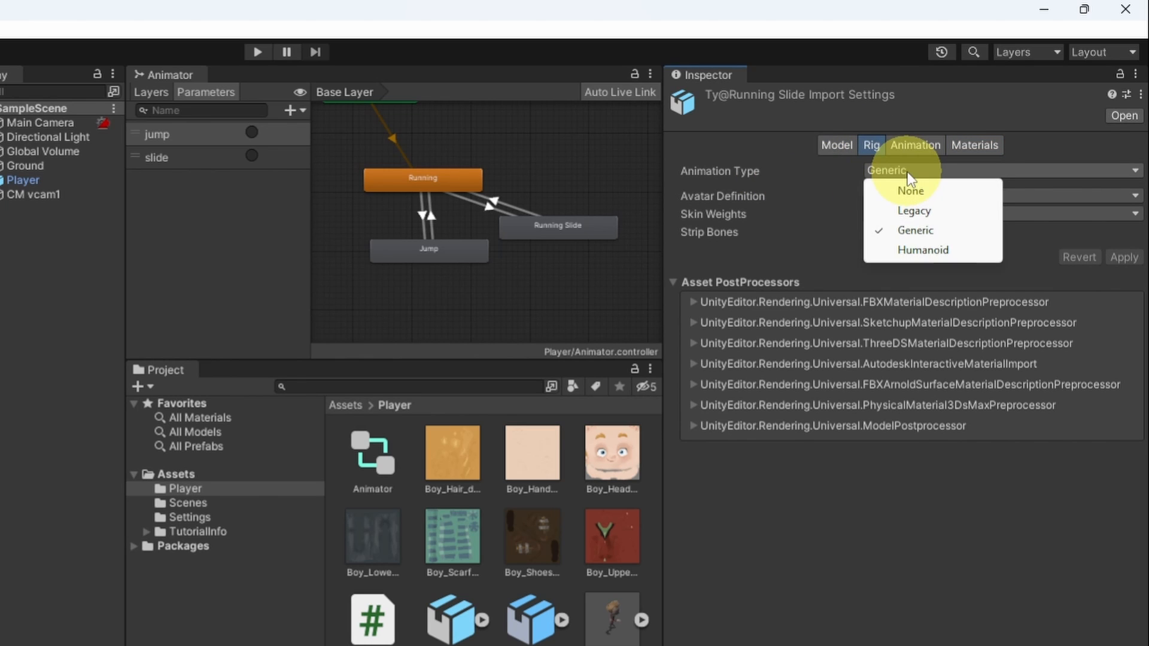
pyautogui.click(923, 250)
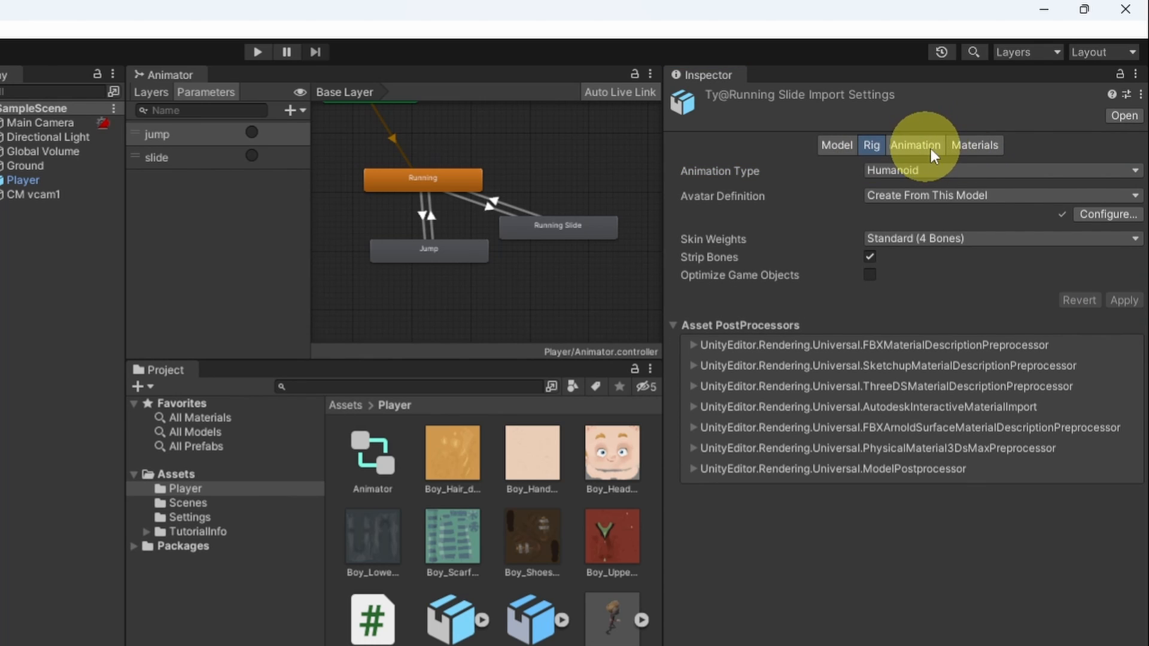
pyautogui.click(915, 145)
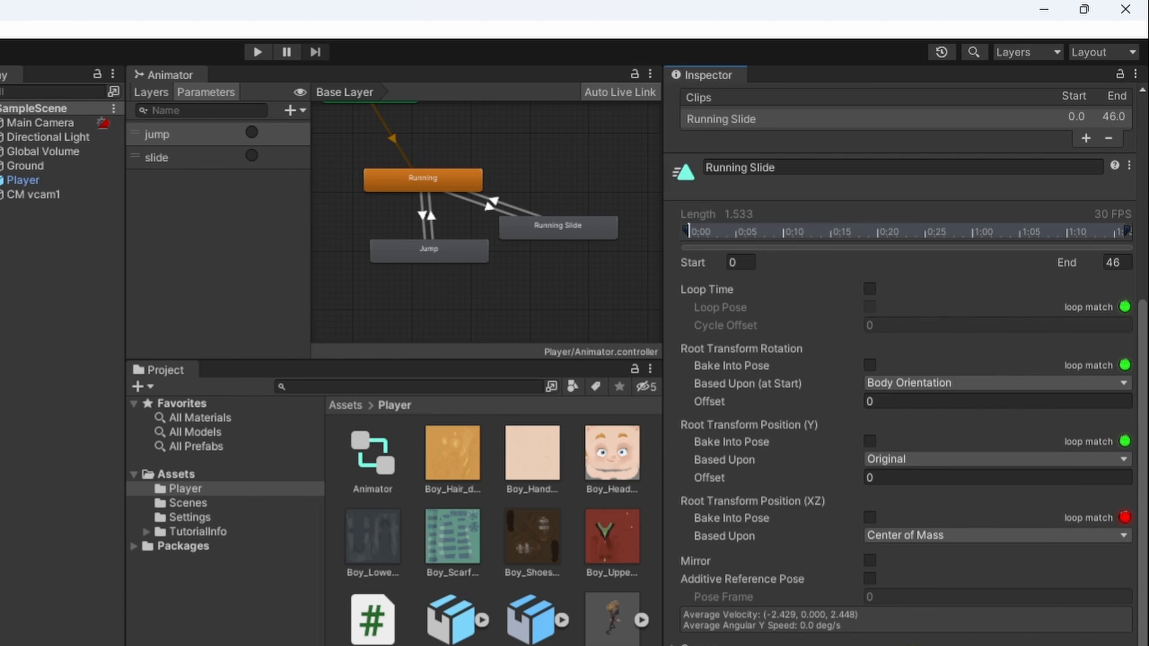
# Enable Bake Into Pose for Root Transform Rotation based upon Original, and apply.
pyautogui.click(869, 366)
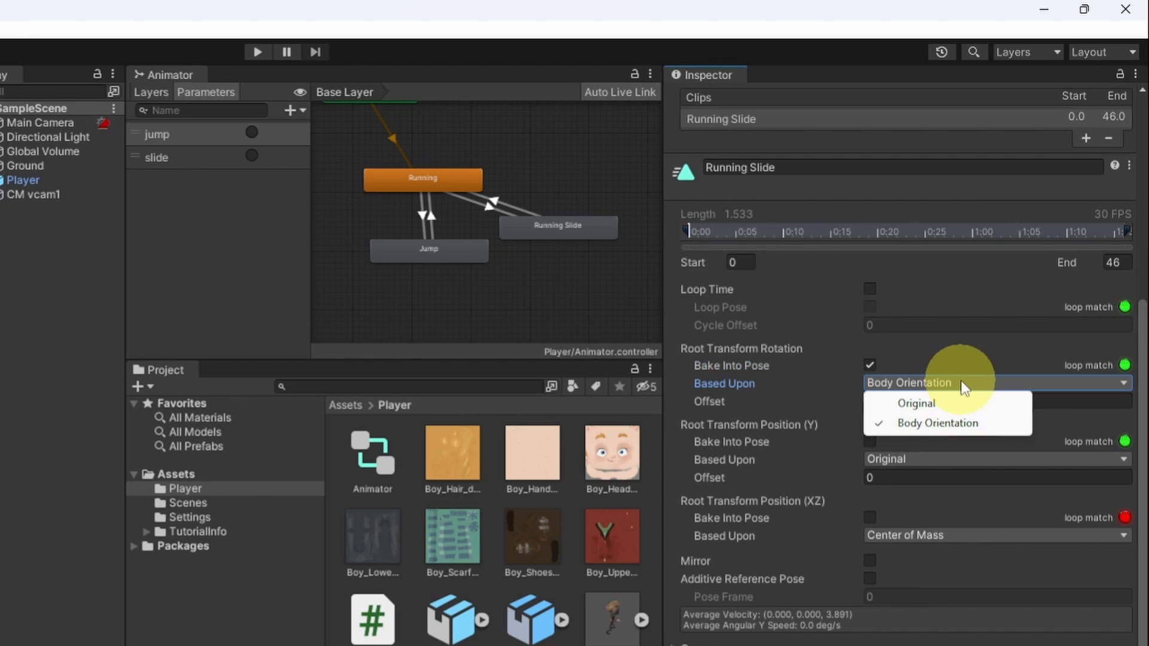
pyautogui.click(917, 404)
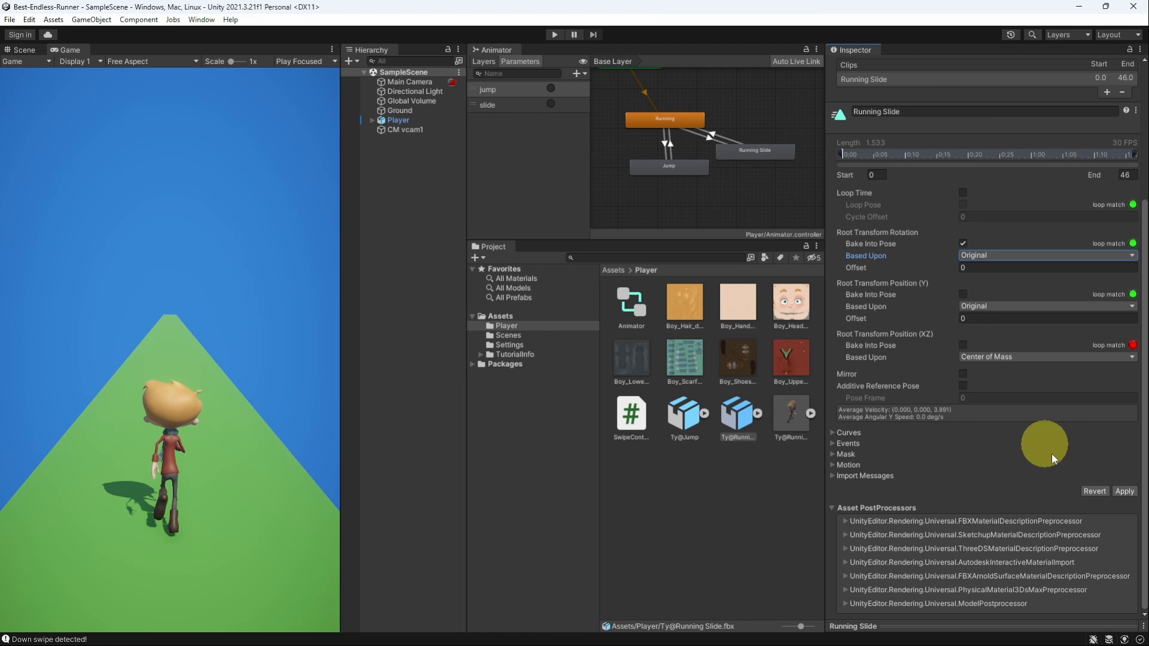
pyautogui.click(555, 35)
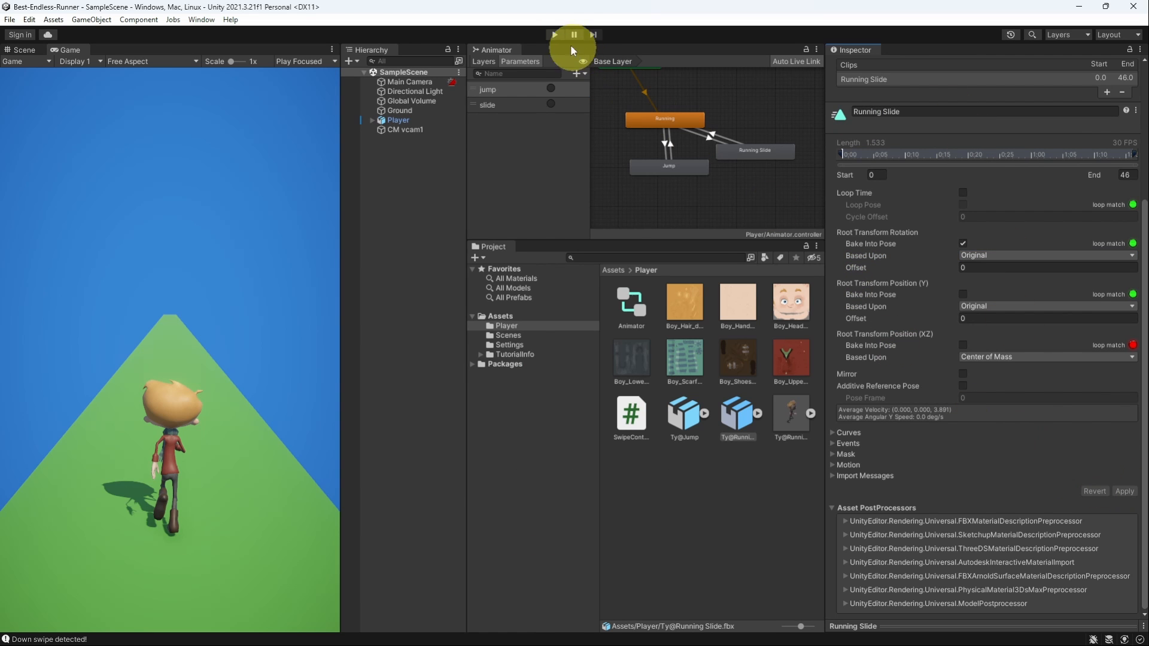